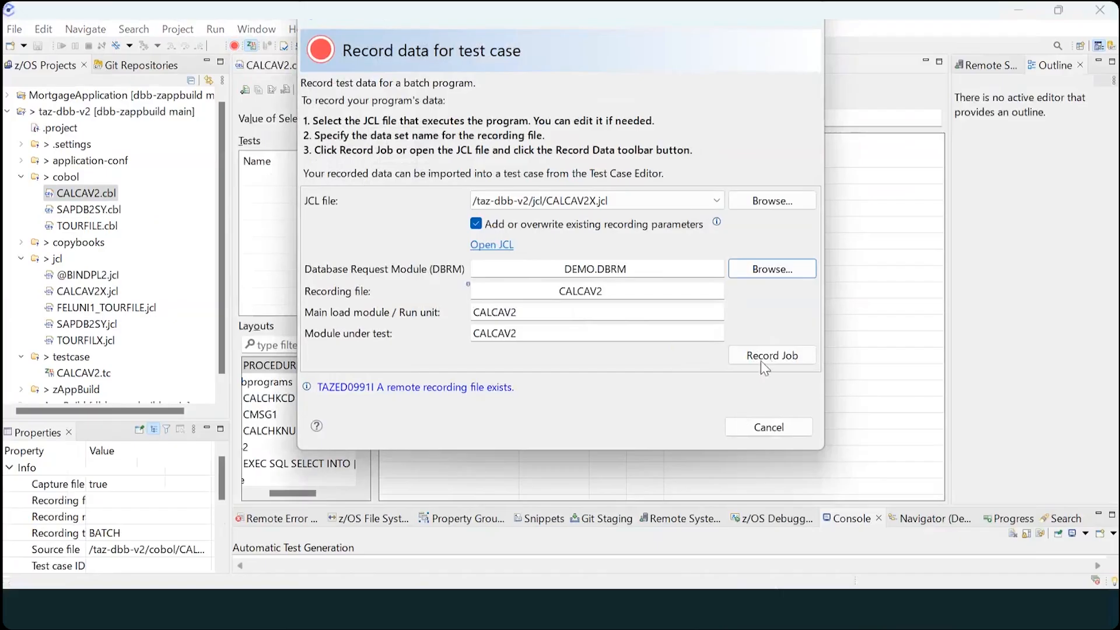
Step: Record the CALCAV2X job with DEMO.DBRM to capture CALCAV2 test data
{"action": "left_click", "coordinate": [771, 356]}
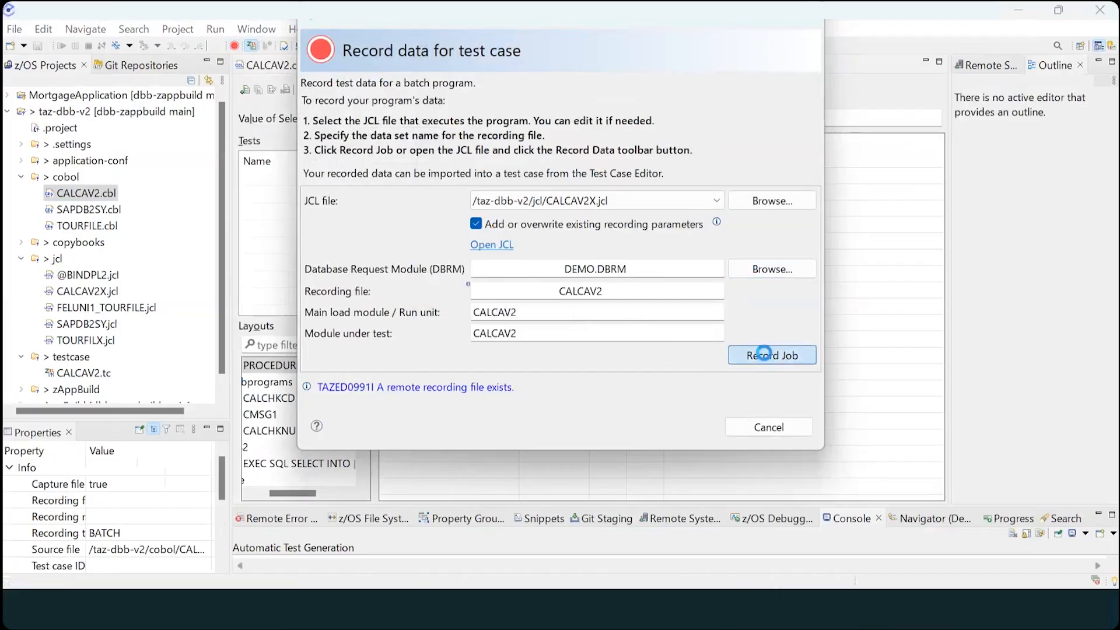
{"action": "left_click", "coordinate": [773, 355]}
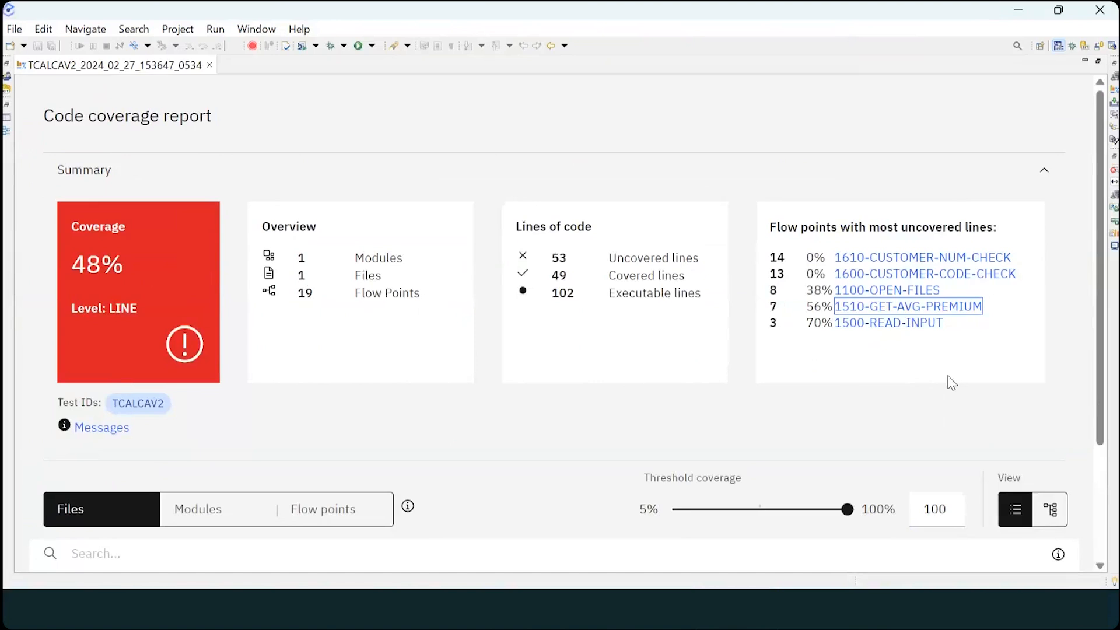
{"action": "mouse_move", "coordinate": [888, 315]}
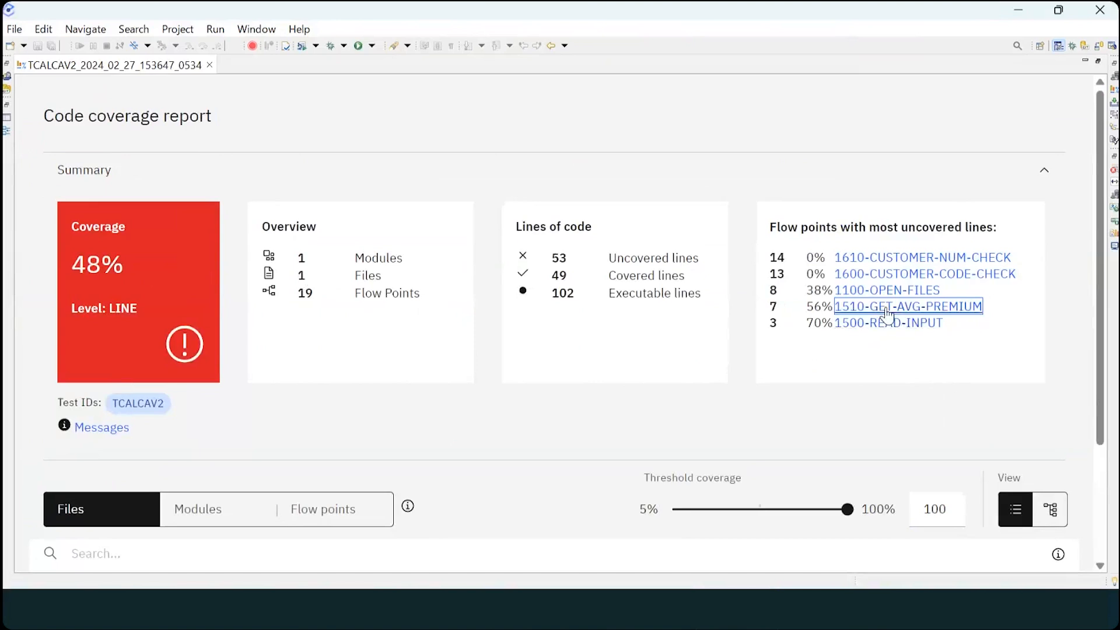
Step: Follow the 1510-GET-AVG-PREMIUM flow point link to its COBOL source
{"action": "left_click", "coordinate": [907, 305]}
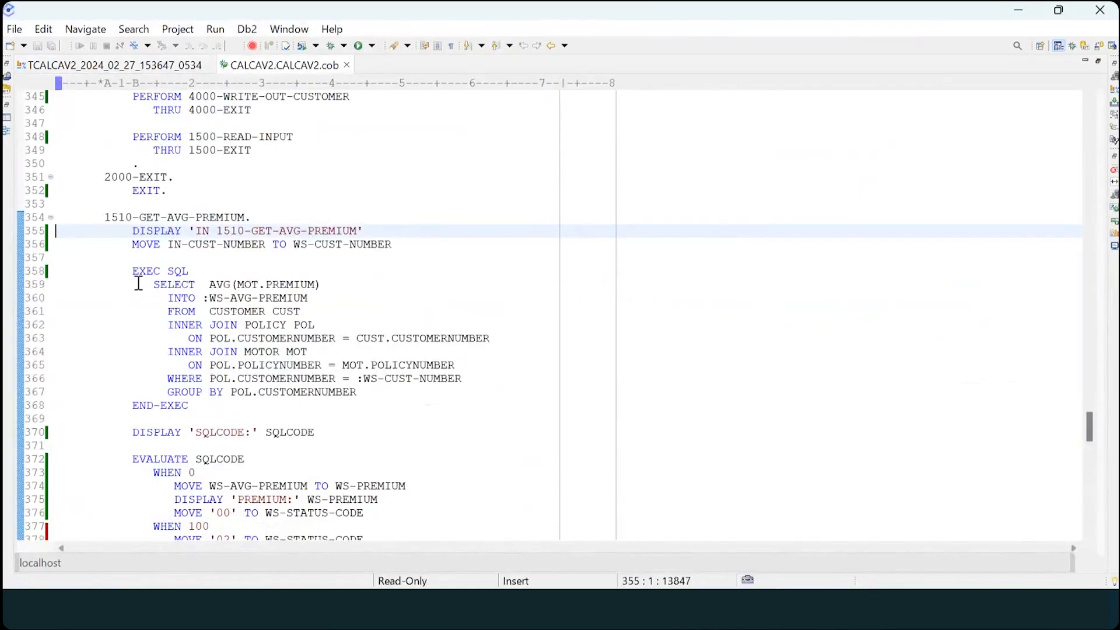
Step: Highlight the covered WHEN 0 SQLCODE branch lines in the CALCAV2 source
{"action": "scroll", "scroll_direction": "down", "scroll_amount": 3}
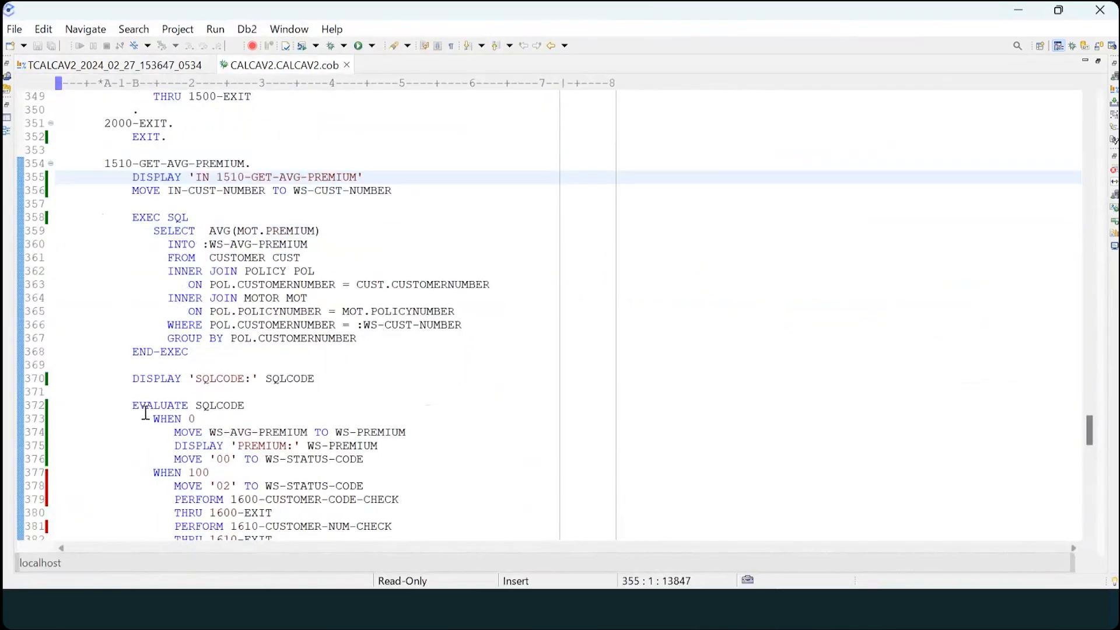
{"action": "left_click_drag", "start_coordinate": [152, 419], "coordinate": [341, 459]}
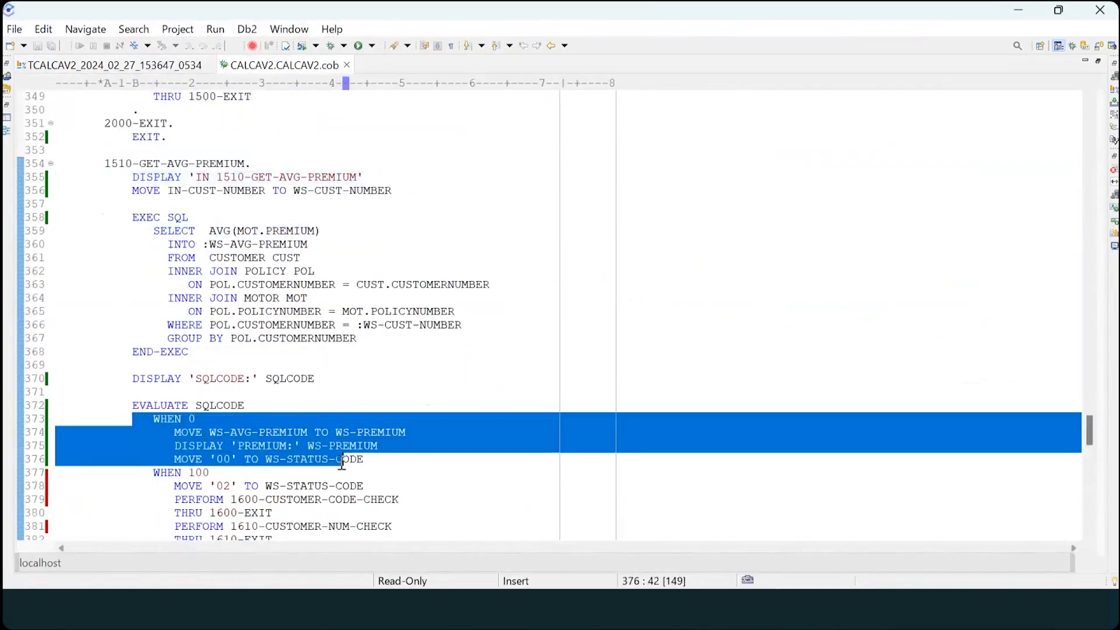
{"action": "scroll", "scroll_direction": "down", "scroll_amount": 3}
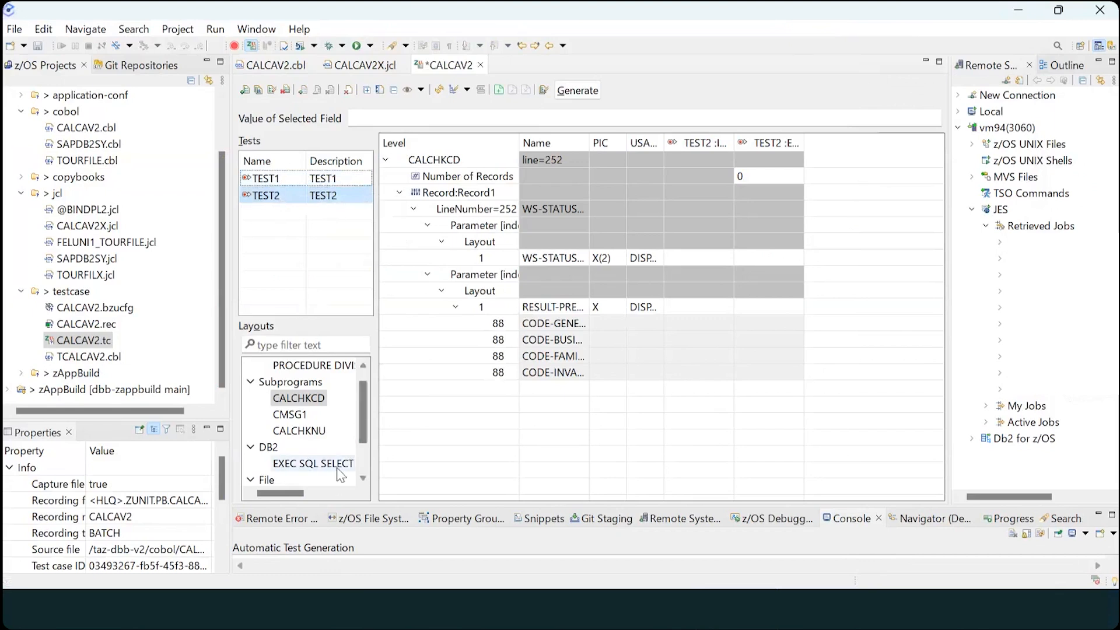
Step: Change TEST2's EXEC SQL SELECT INTO input SQLCODE from 0 to 100
{"action": "left_click", "coordinate": [312, 462]}
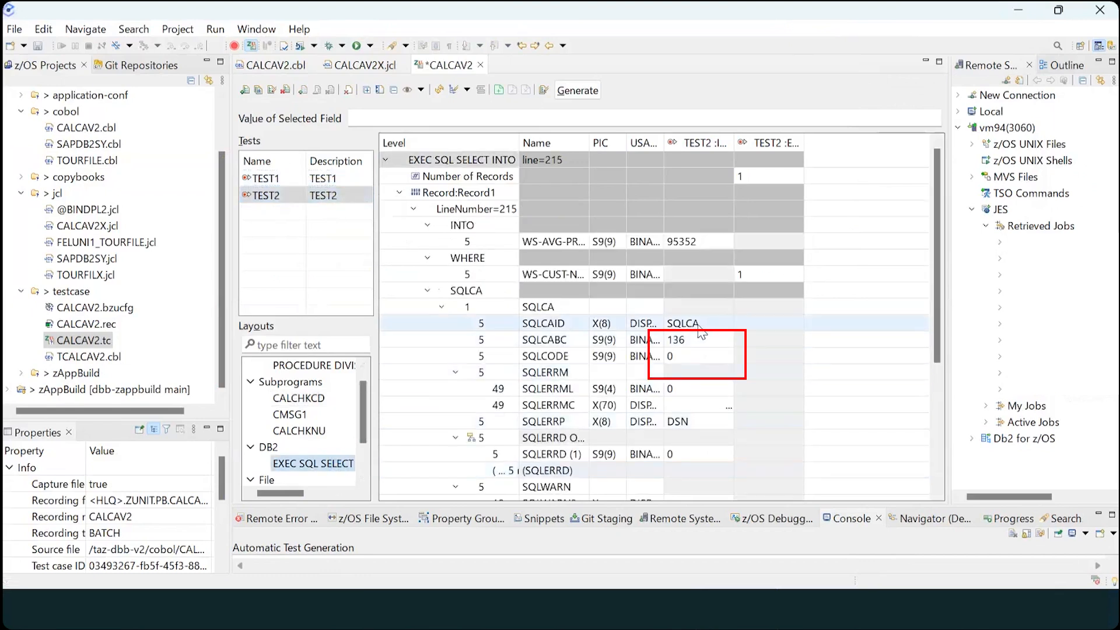
{"action": "left_click", "coordinate": [693, 356]}
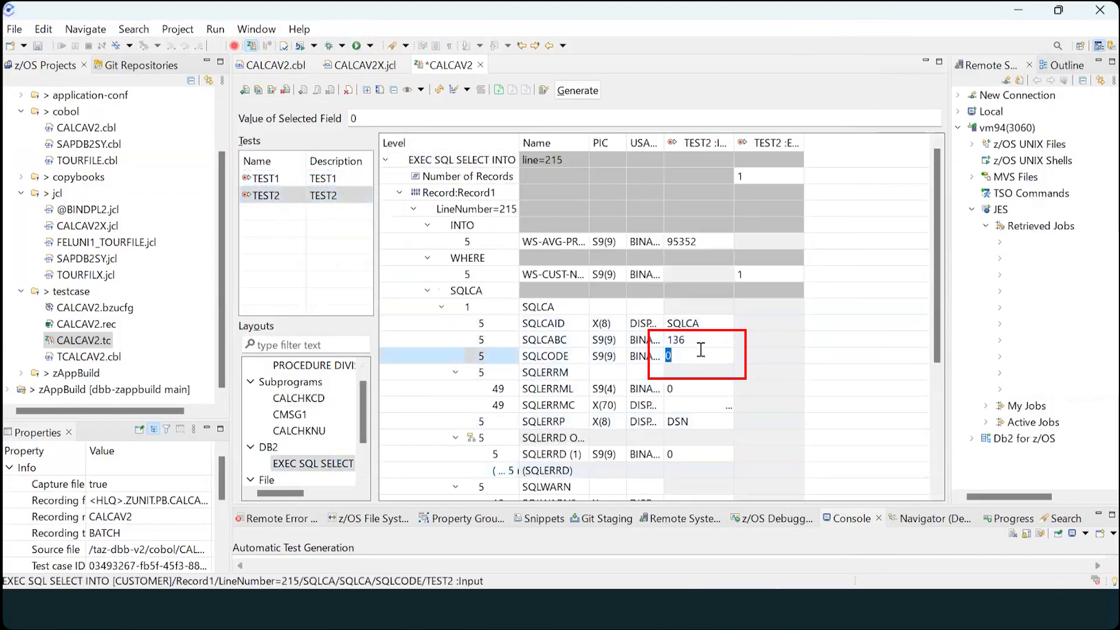
{"action": "type", "text": "100"}
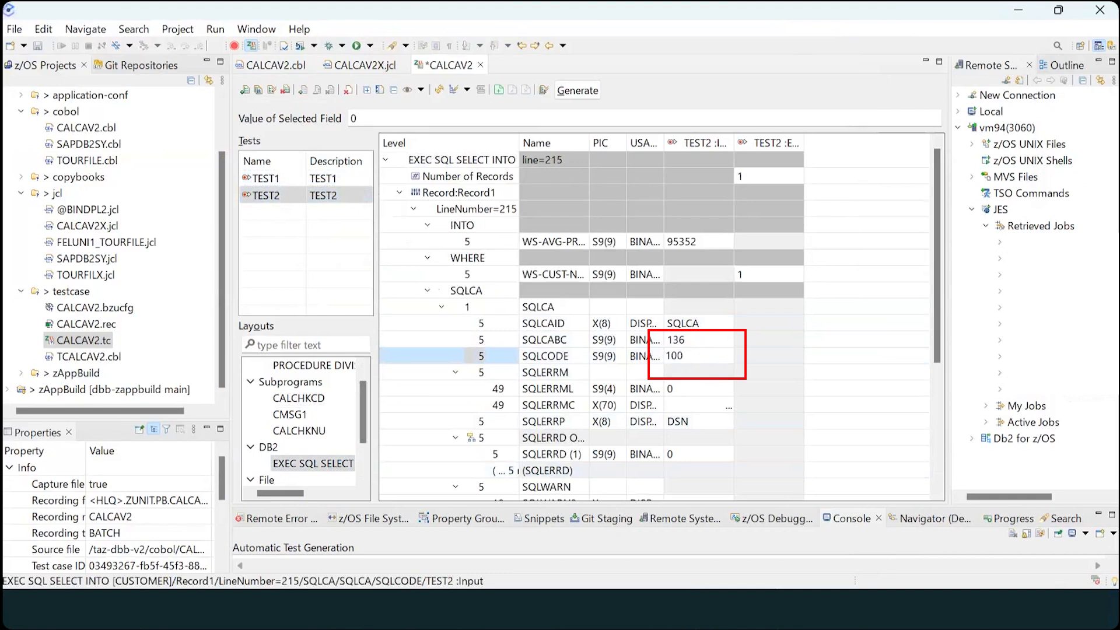
{"action": "left_click", "coordinate": [697, 356]}
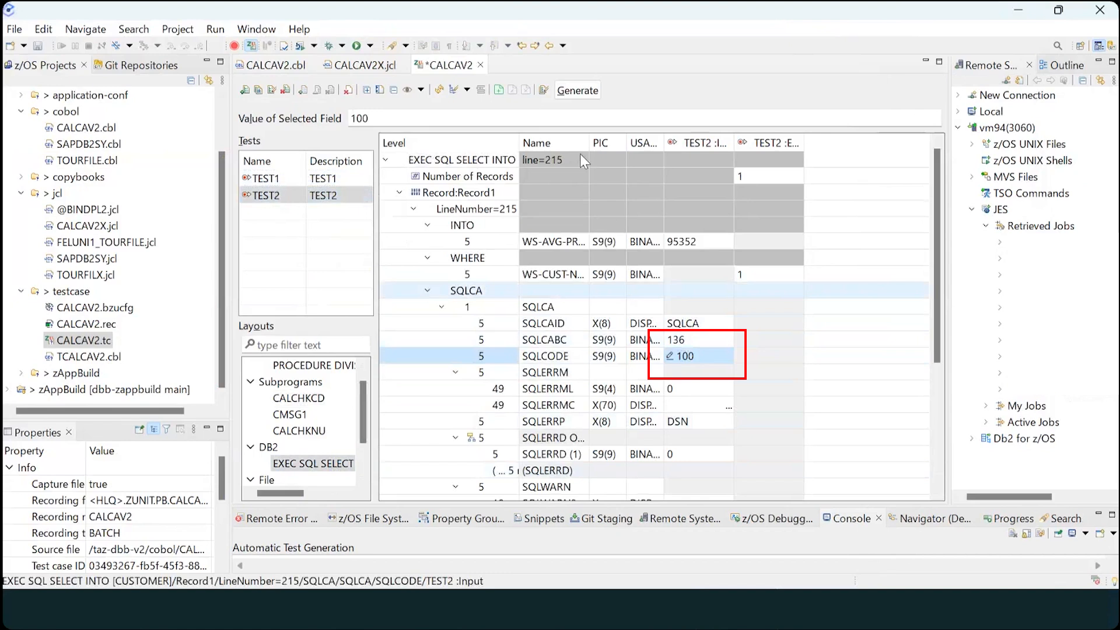
{"action": "mouse_move", "coordinate": [544, 90]}
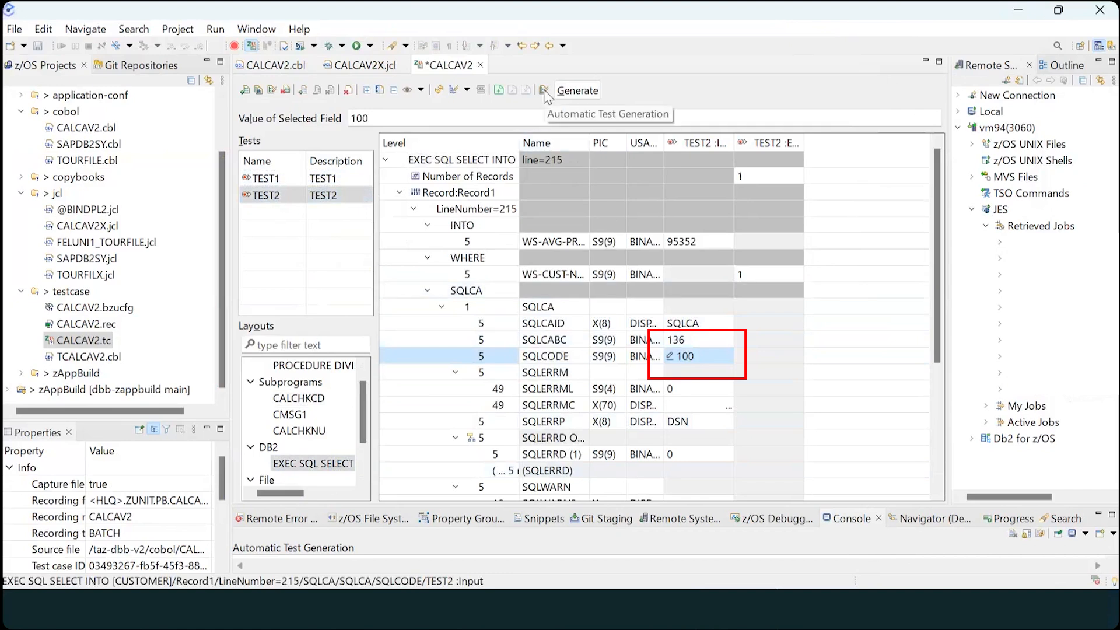
Step: Generate tests after saving changes, producing ZTA1, and dismiss the import message
{"action": "left_click", "coordinate": [543, 90]}
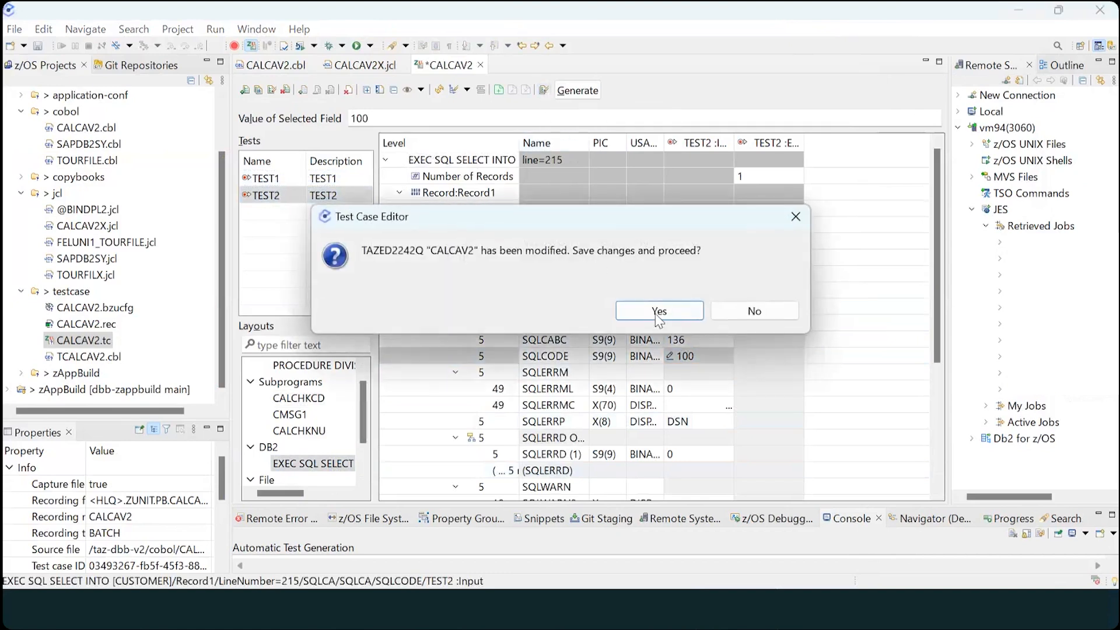
{"action": "left_click", "coordinate": [658, 311]}
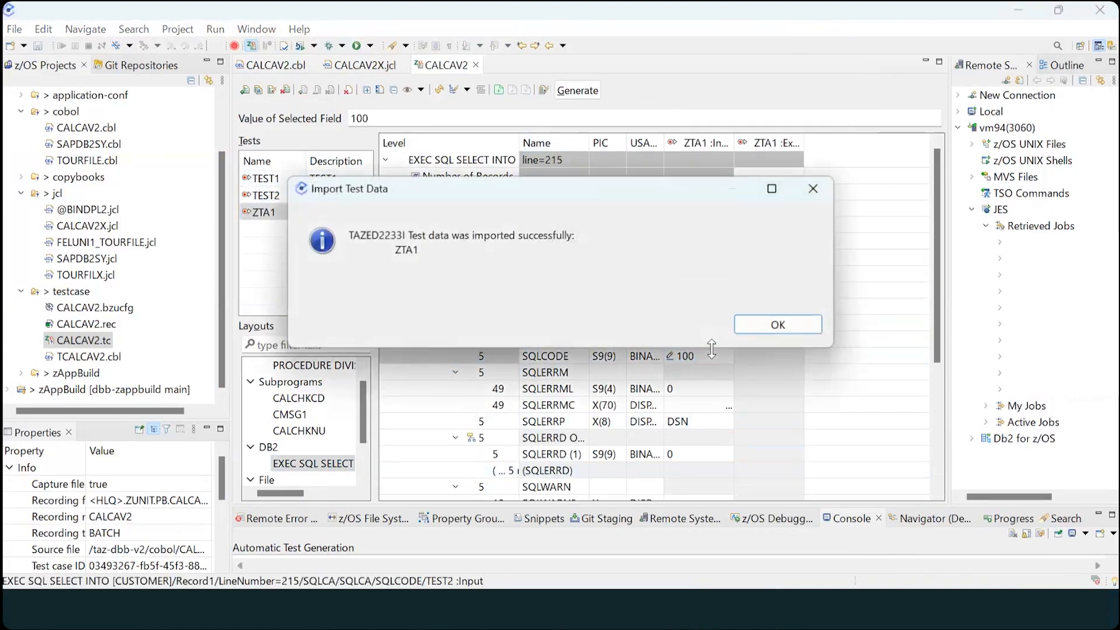
{"action": "mouse_move", "coordinate": [452, 252]}
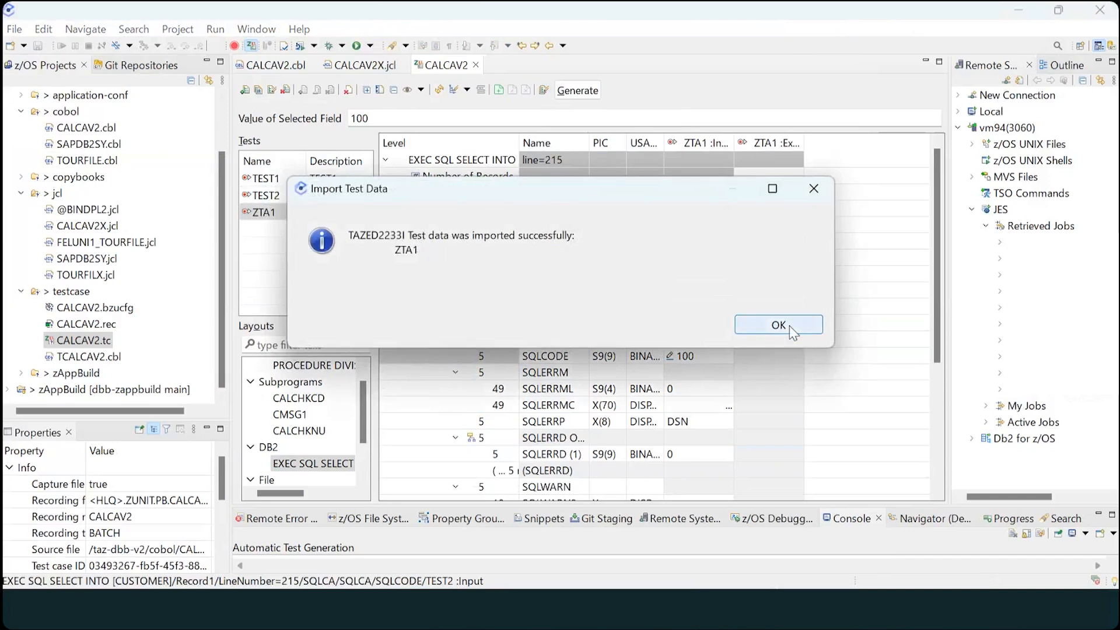
{"action": "left_click", "coordinate": [778, 324]}
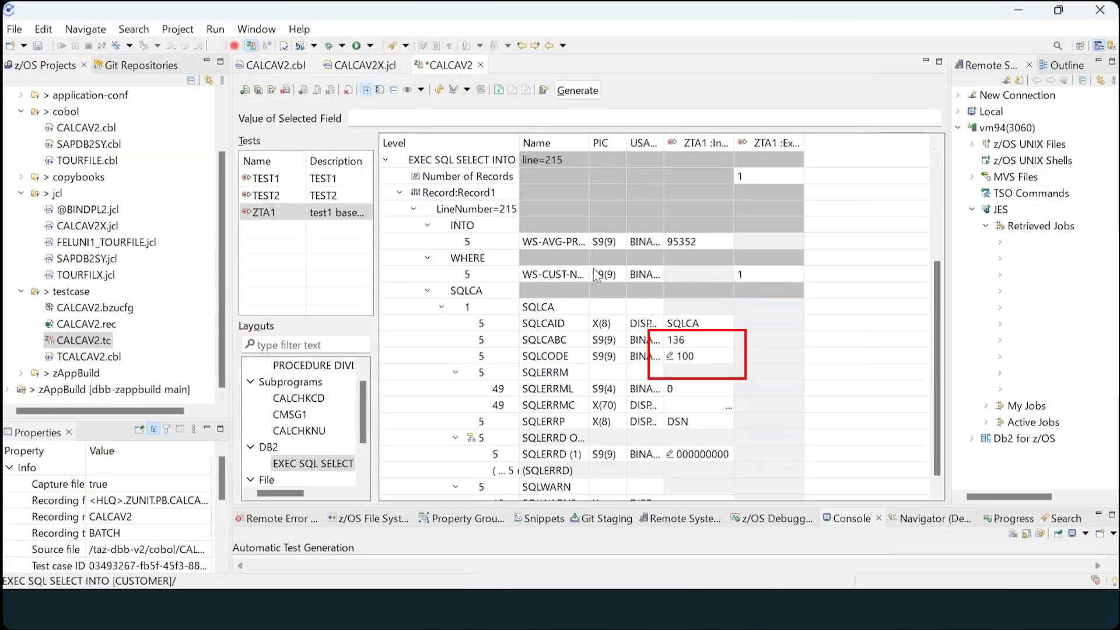
{"action": "left_click", "coordinate": [684, 356]}
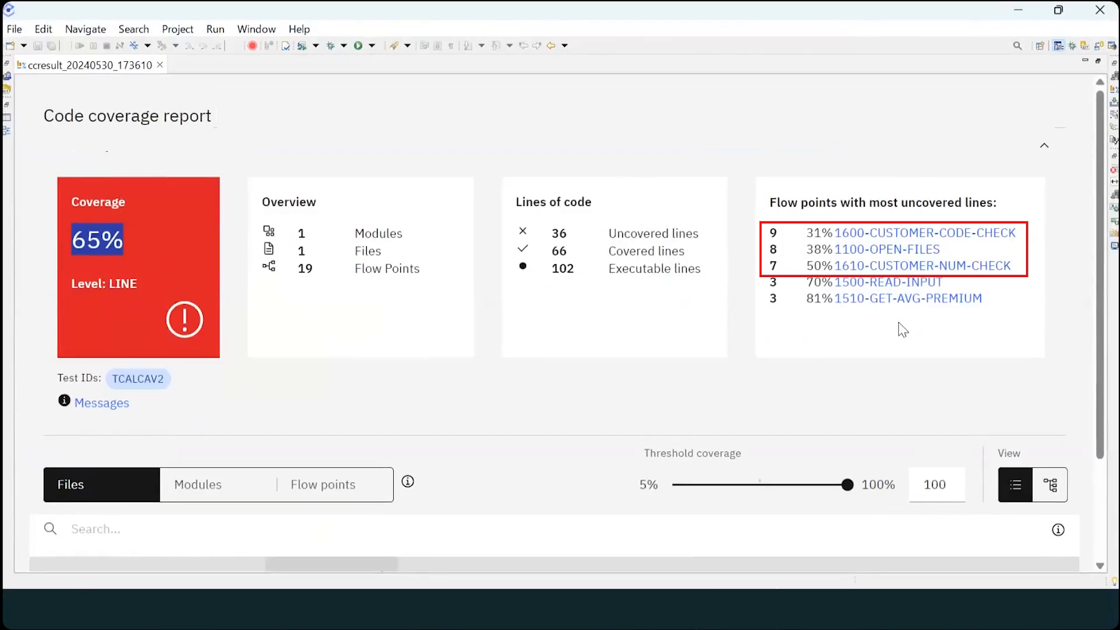
{"action": "mouse_move", "coordinate": [913, 316]}
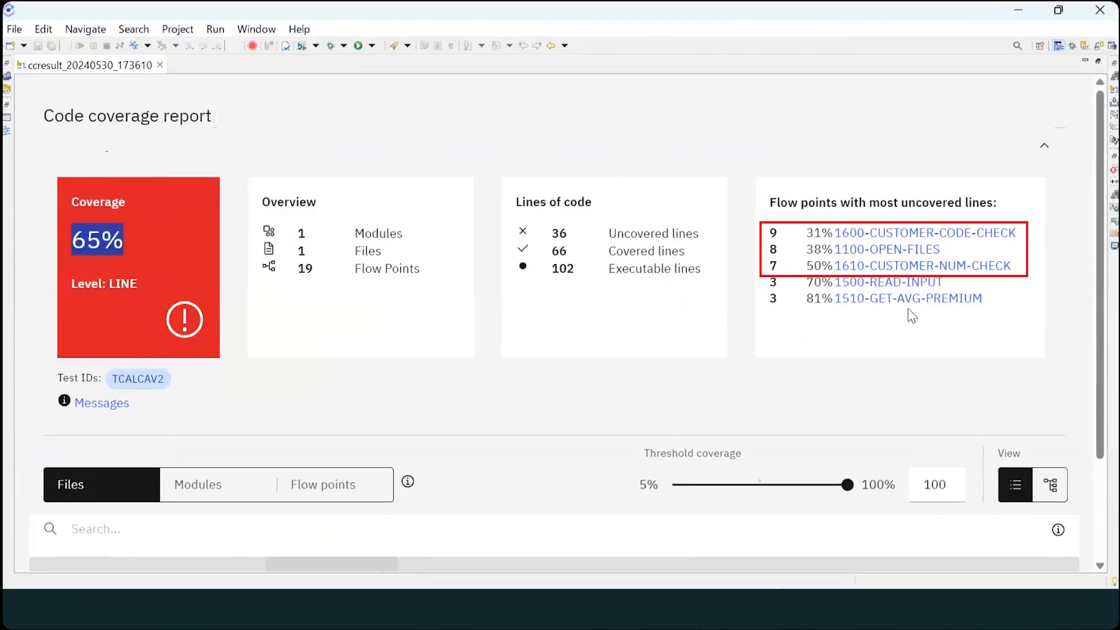
Step: Open CALCAV2 source at 1610-CUSTOMER-NUM-CHECK from the 65% coverage report
{"action": "left_click", "coordinate": [908, 298]}
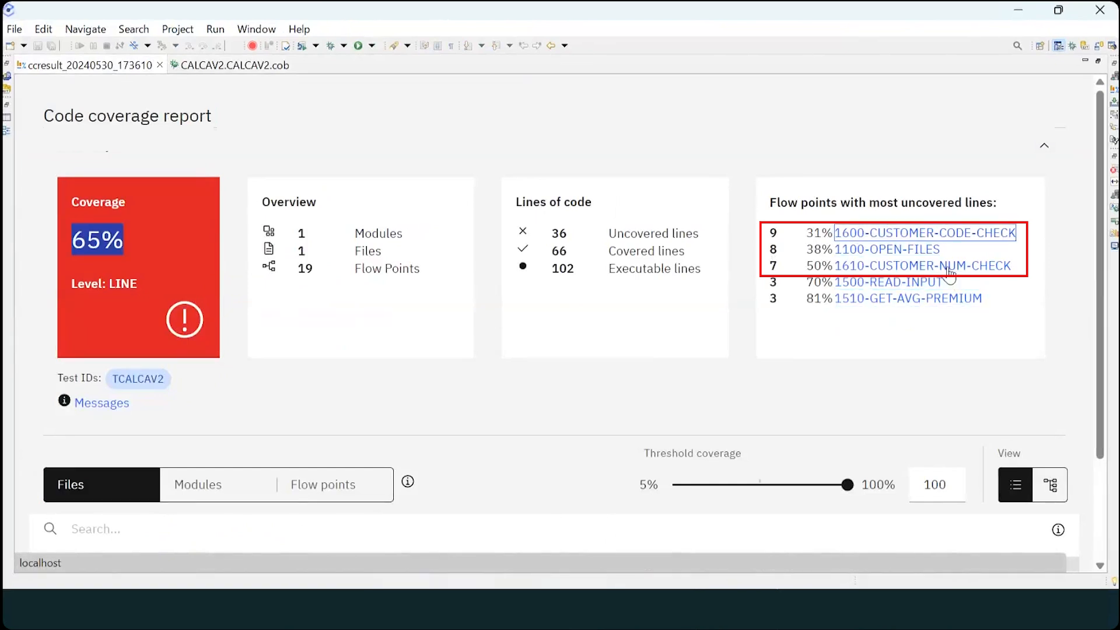
{"action": "left_click", "coordinate": [924, 232]}
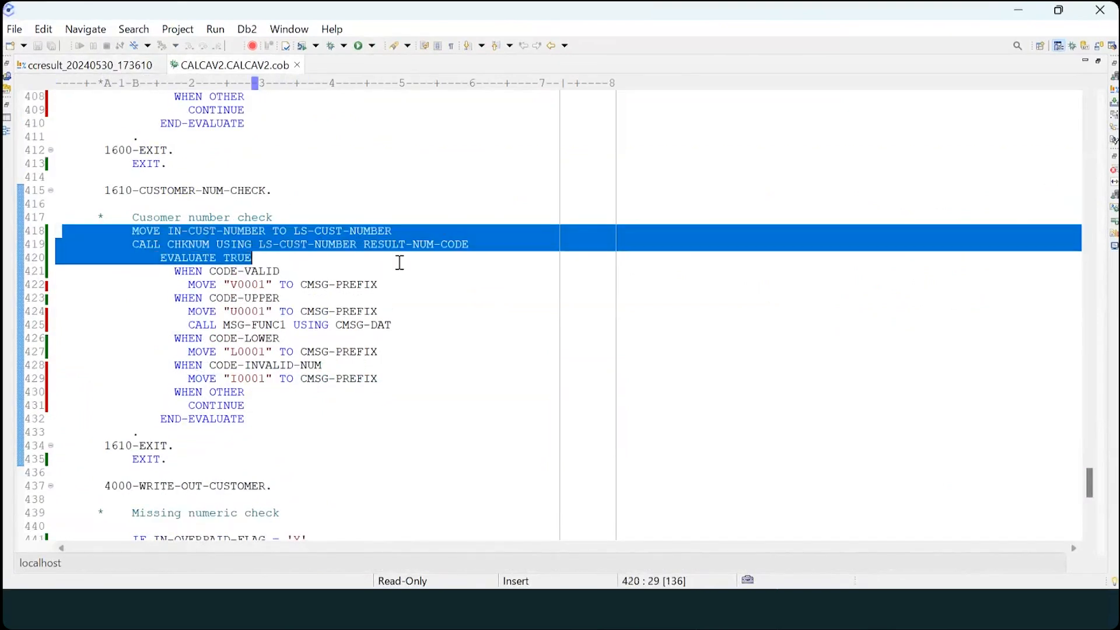
Step: Select lines 418–421 of 1610-CUSTOMER-NUM-CHECK, MOVE through WHEN CODE-VALID
{"action": "left_click", "coordinate": [280, 271]}
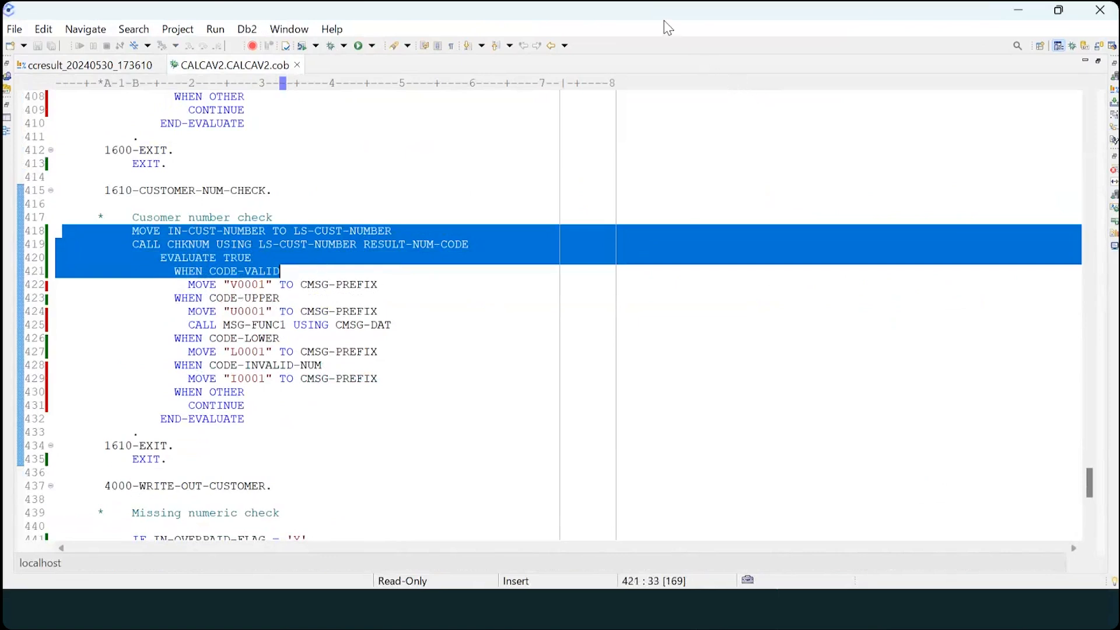
{"action": "mouse_move", "coordinate": [718, 20]}
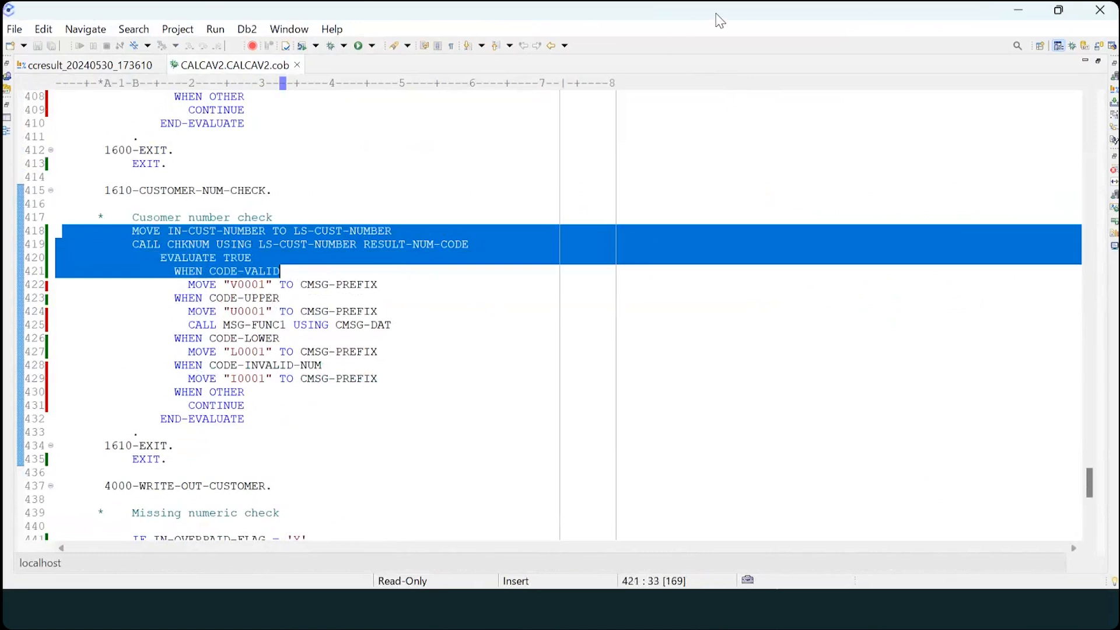